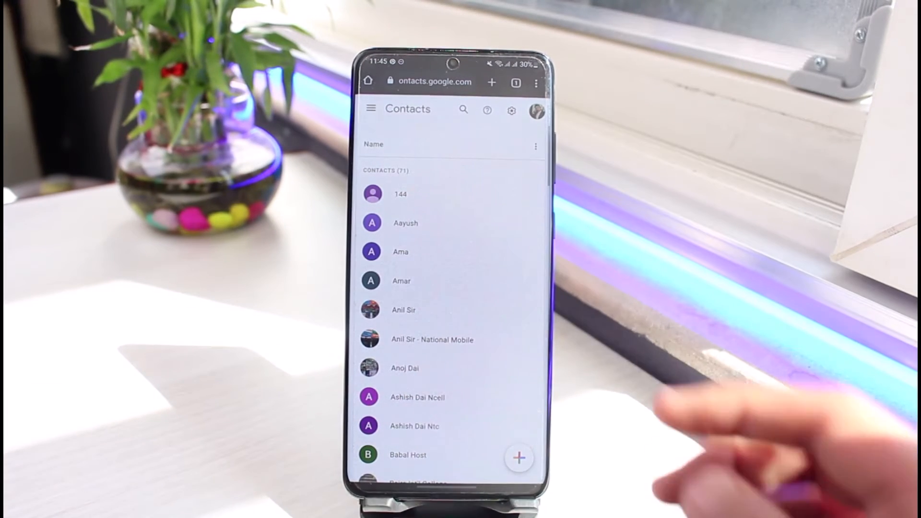
Reach Chrome's Settings from the Contacts page via the three-dot menu
left_click(536, 83)
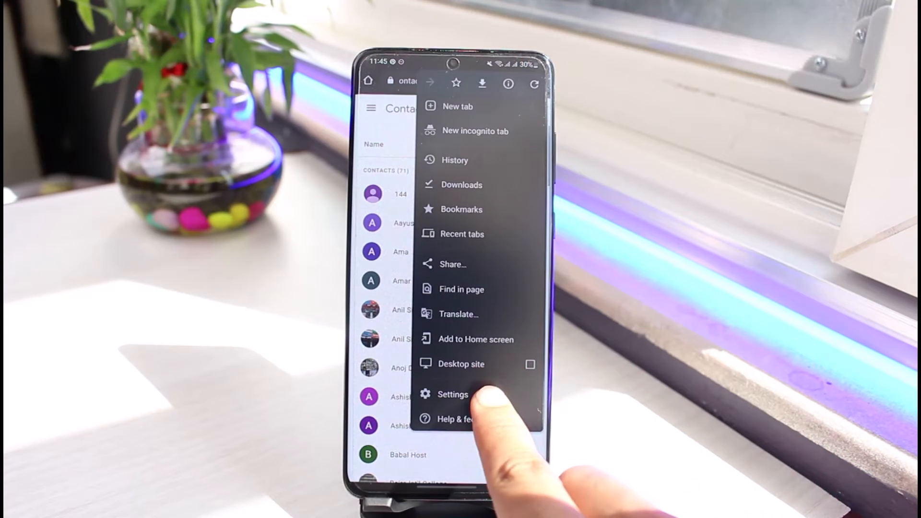
left_click(452, 394)
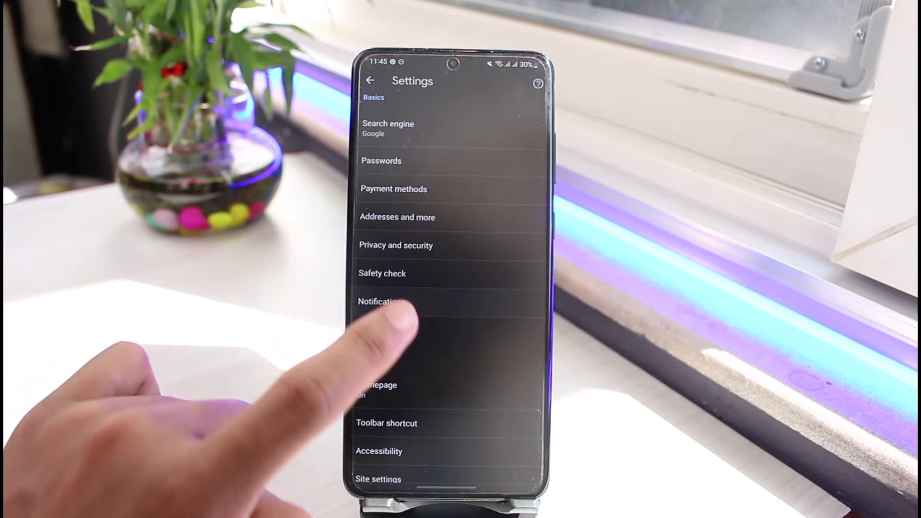
Turn off Chrome's Show notifications toggle so its app notifications are blocked
left_click(381, 301)
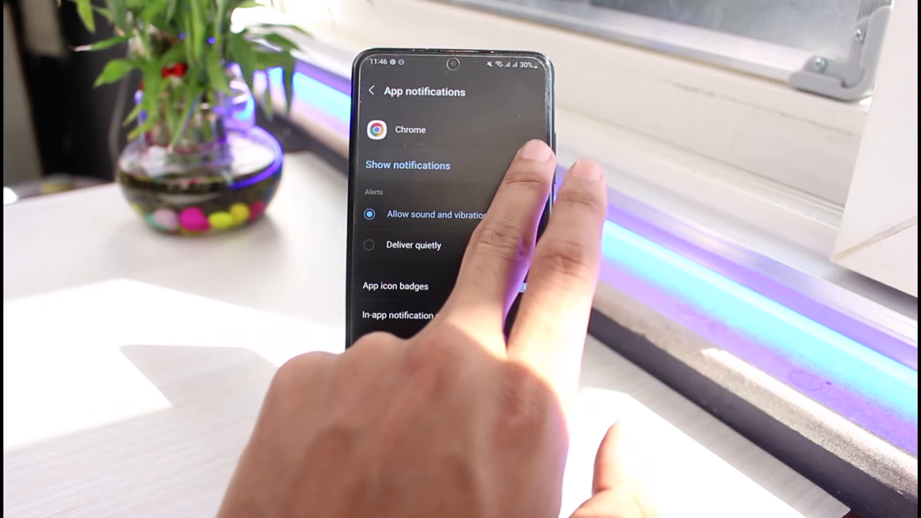
left_click(525, 167)
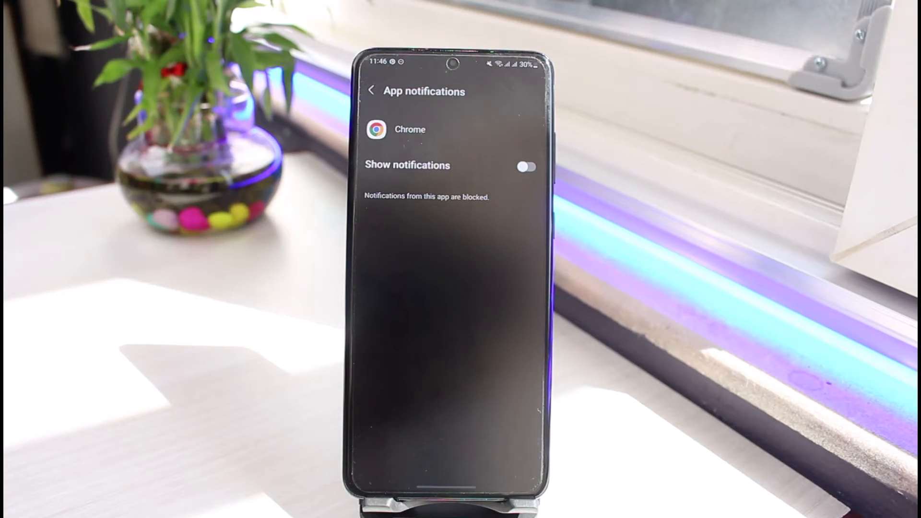
Re-enable Chrome's notifications and go to its Notification categories list
left_click(523, 166)
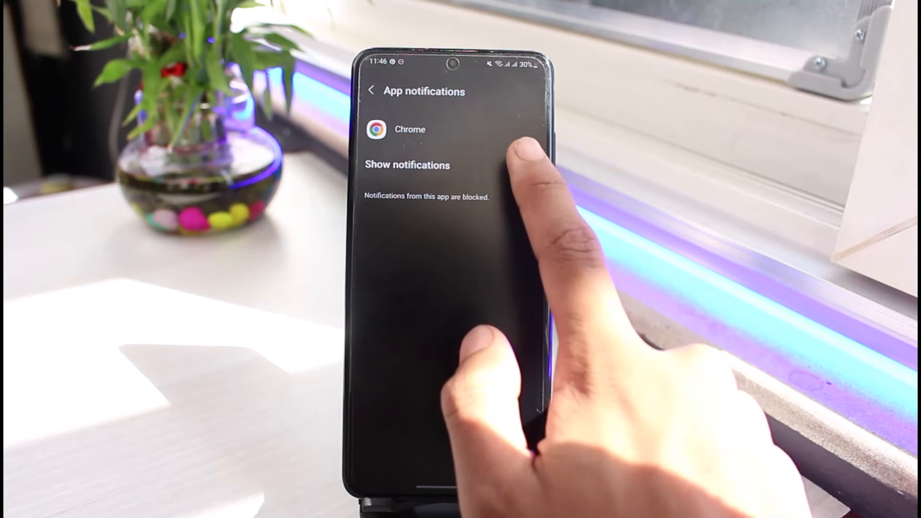
left_click(522, 167)
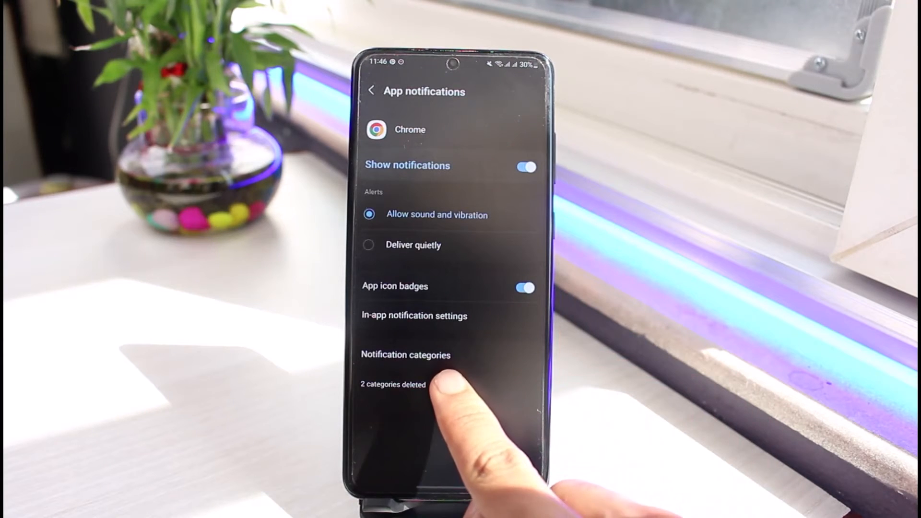
left_click(405, 355)
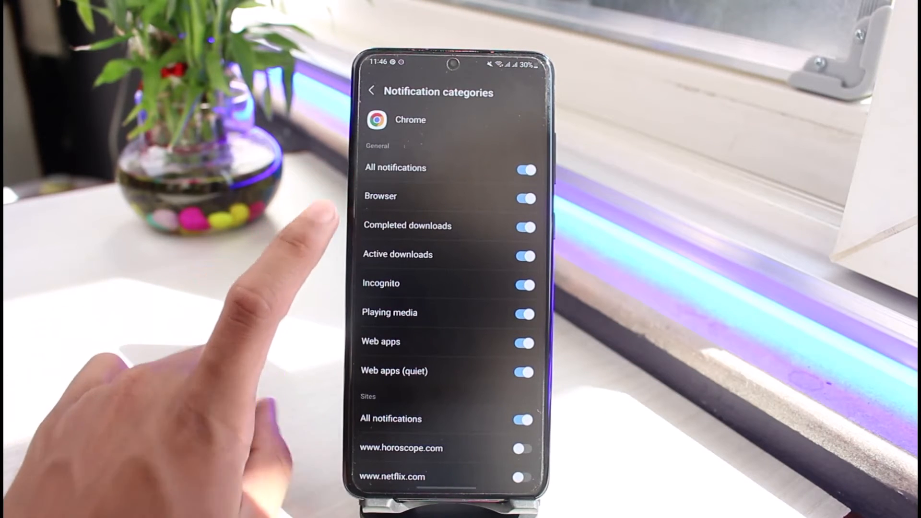
scroll("down", 3)
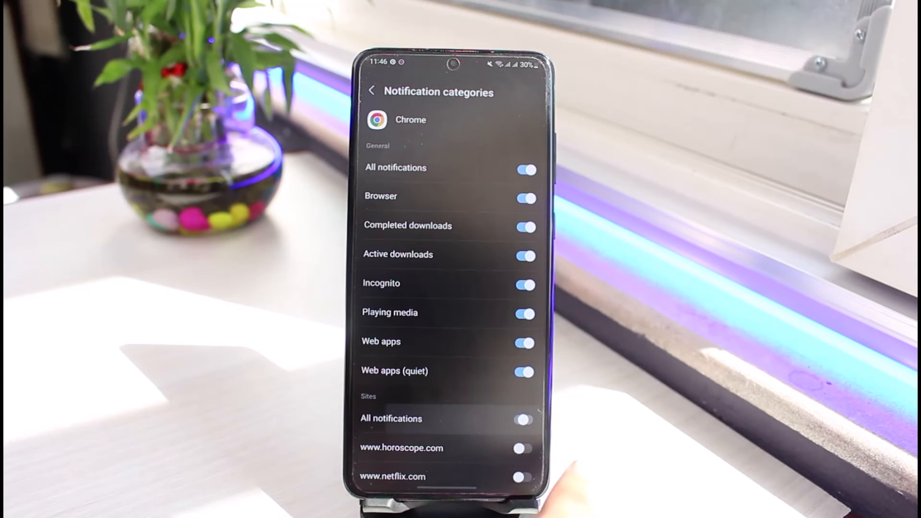
left_click(522, 418)
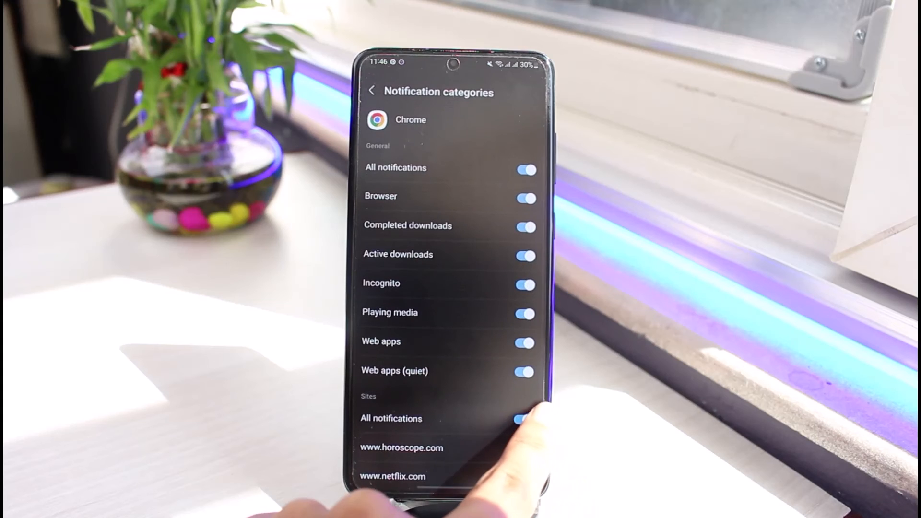